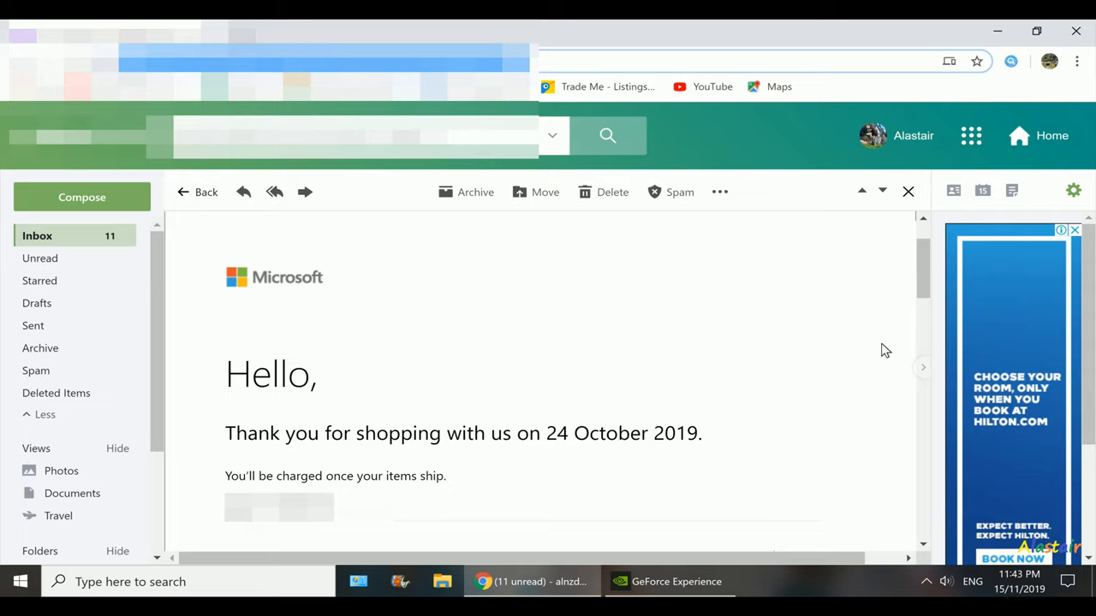
Go to the DHL Express tab and scroll from Melbourne pickup to the Wellington checkpoints.
scroll(down, 3)
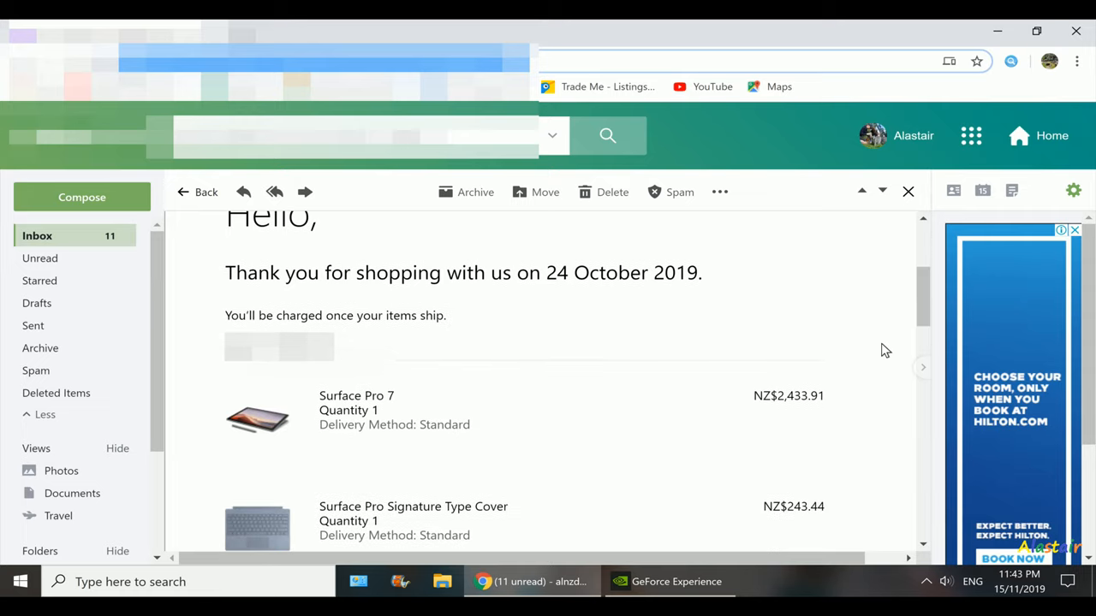
scroll(down, 3)
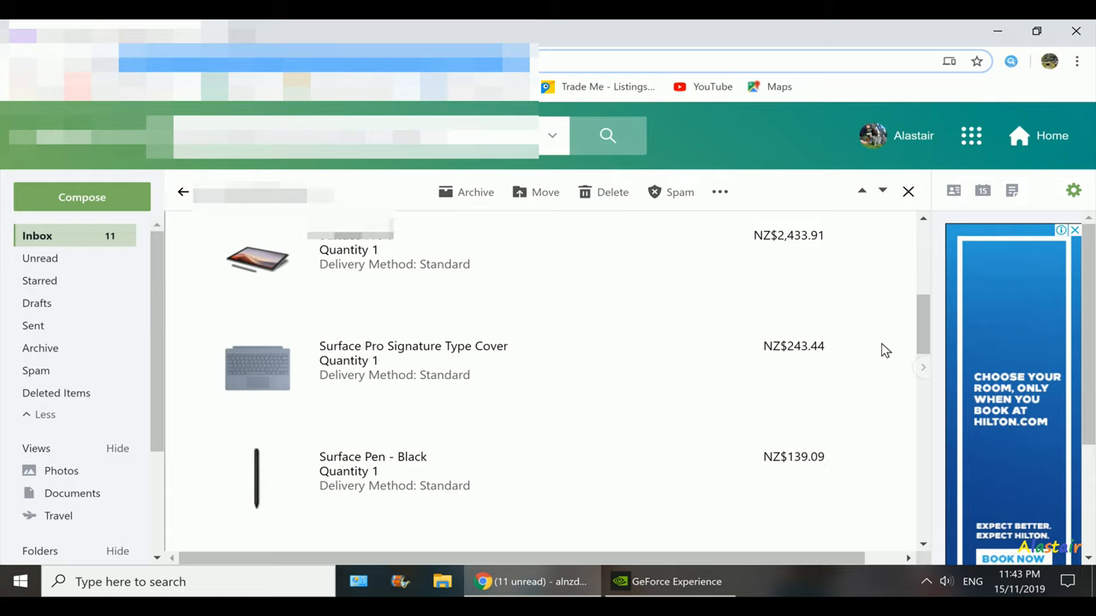
click(182, 191)
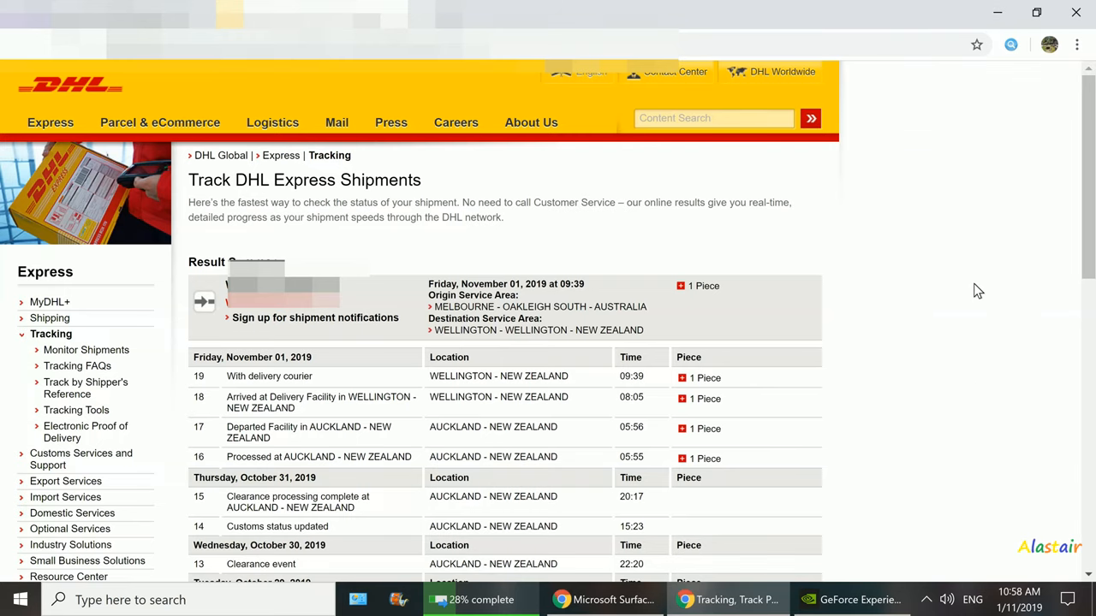
scroll(down, 3)
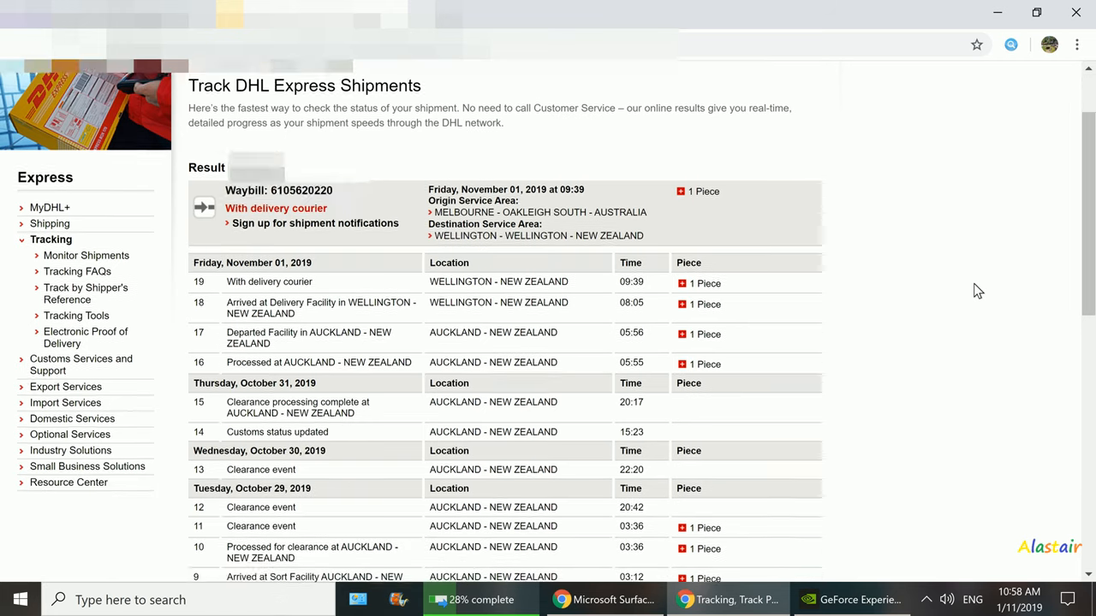
scroll(down, 3)
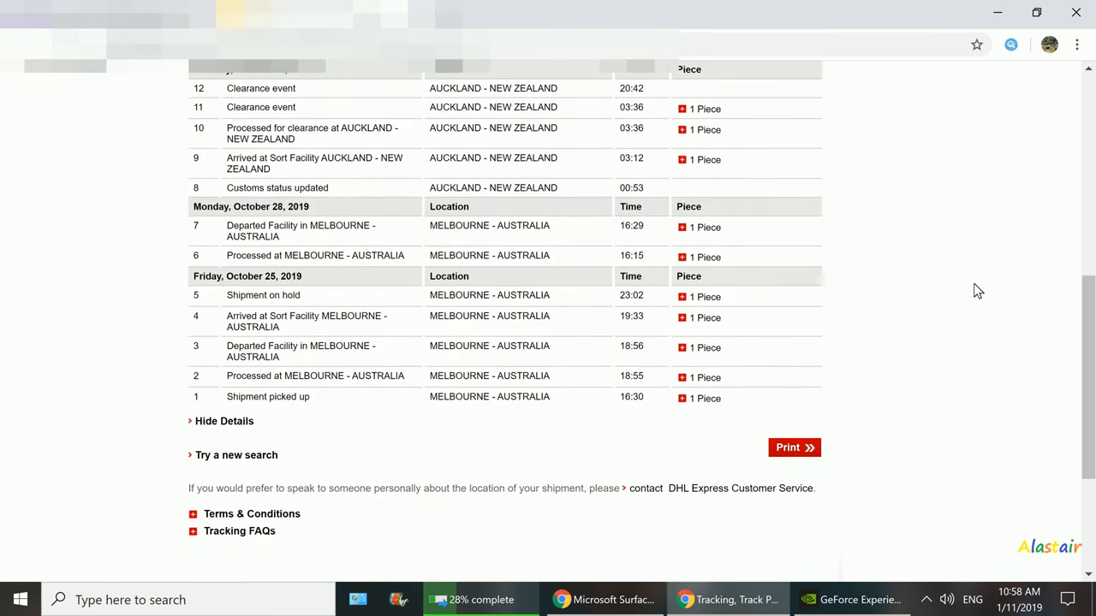